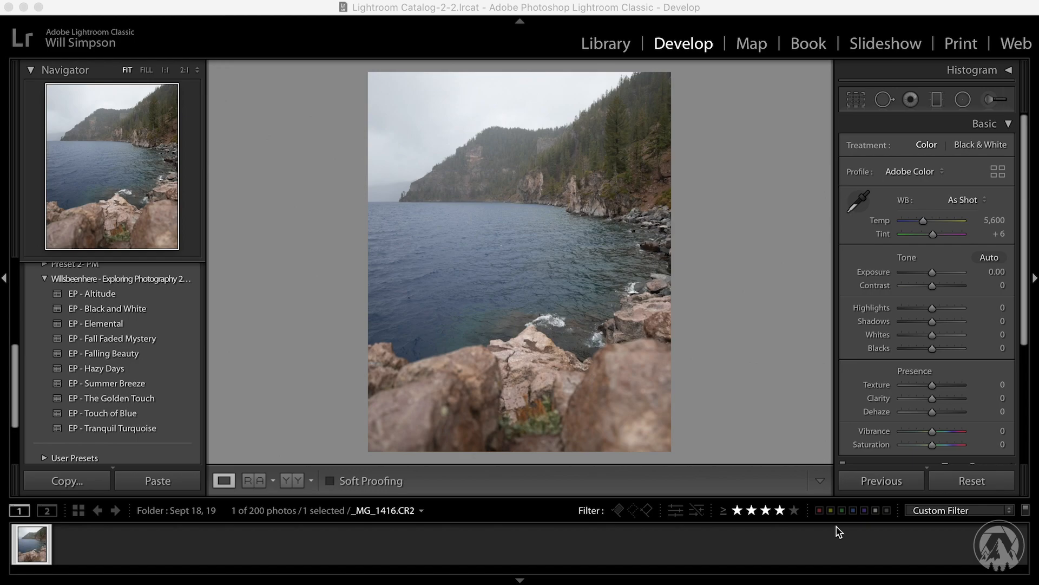
pyautogui.moveTo(795, 514)
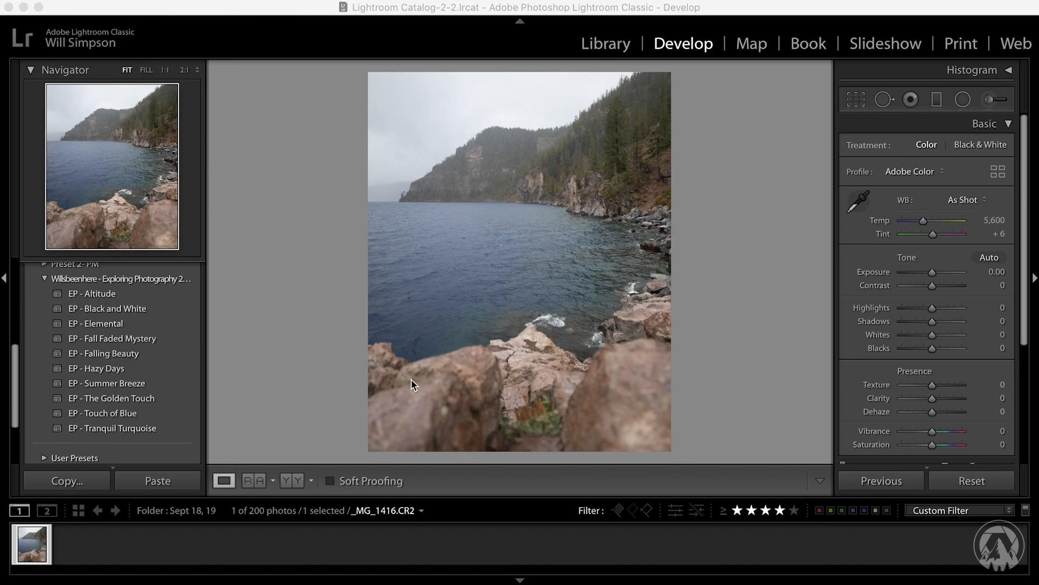
pyautogui.moveTo(139, 368)
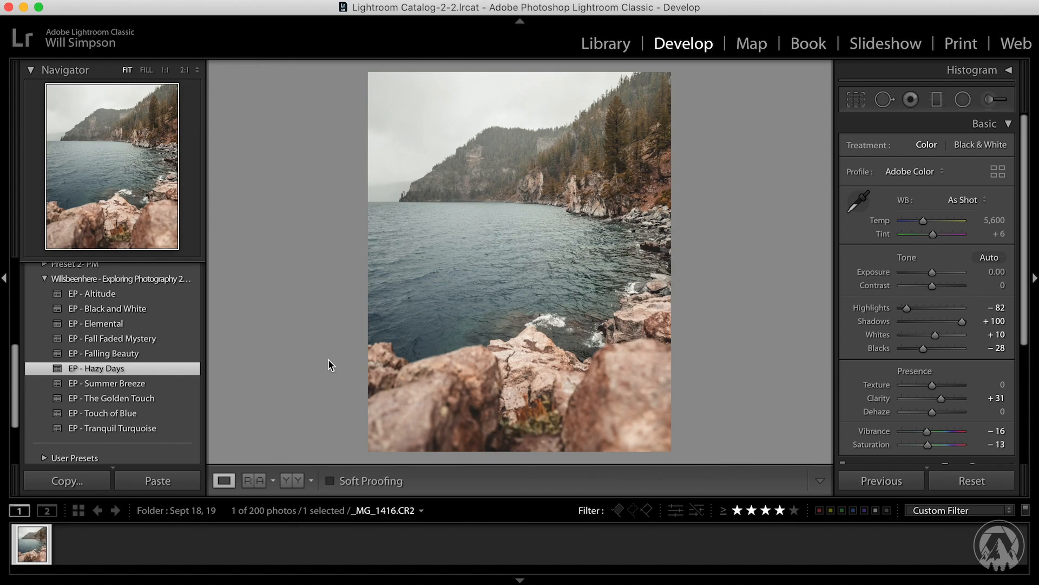
pyautogui.moveTo(530, 292)
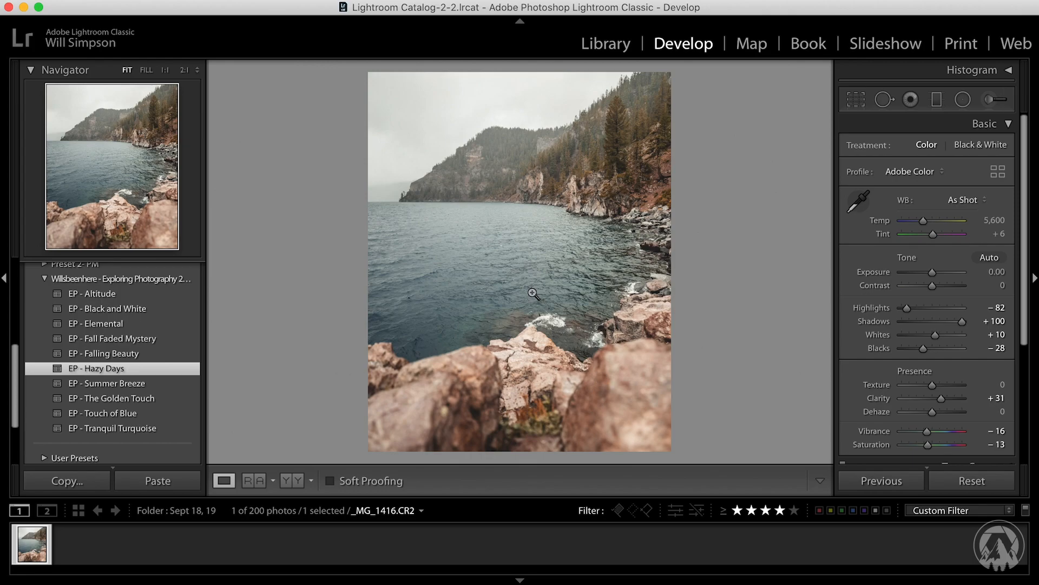
# Step: Send the lake photo to Photoshop via Edit In and duplicate the Background into Layer 1
pyautogui.rightClick(531, 292)
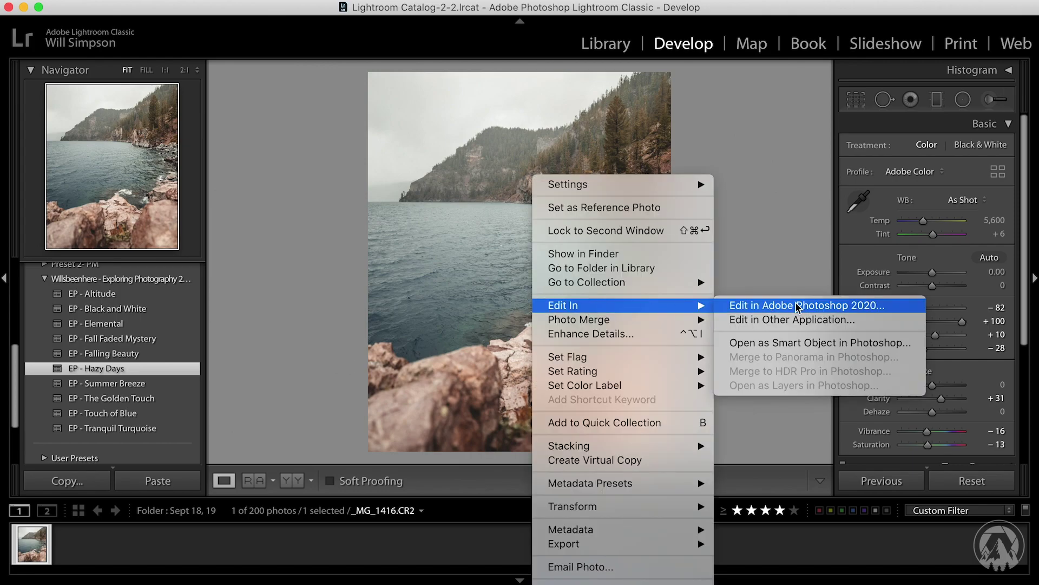
pyautogui.click(806, 306)
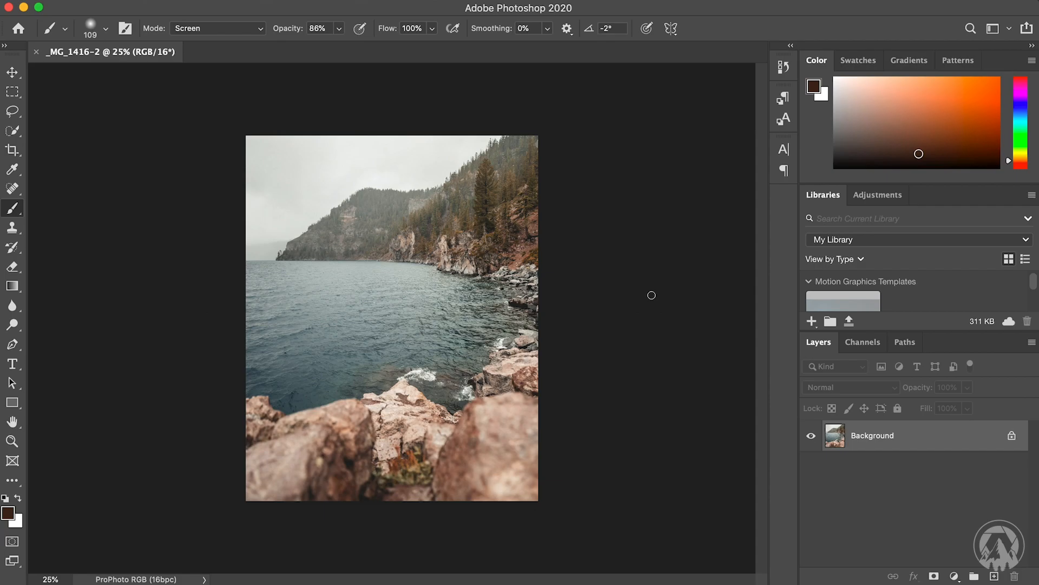
pyautogui.moveTo(990, 463)
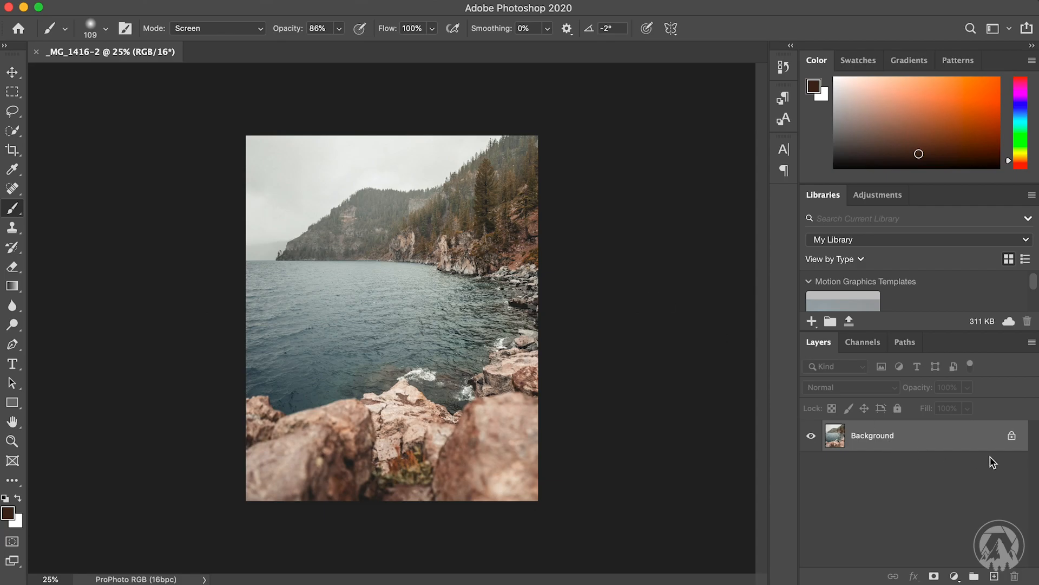
pyautogui.moveTo(921, 450)
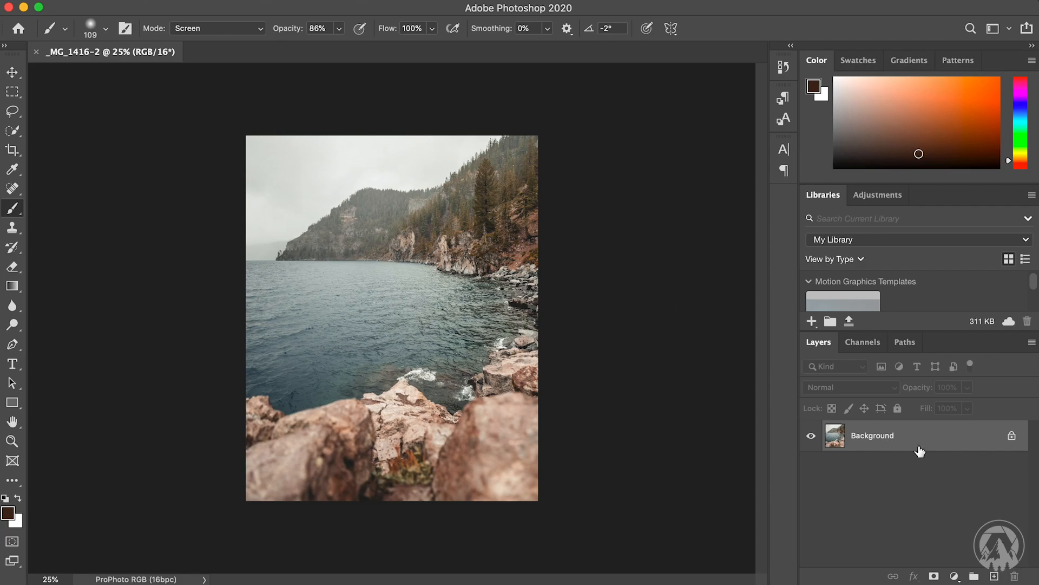
pyautogui.press('Cmd+J')
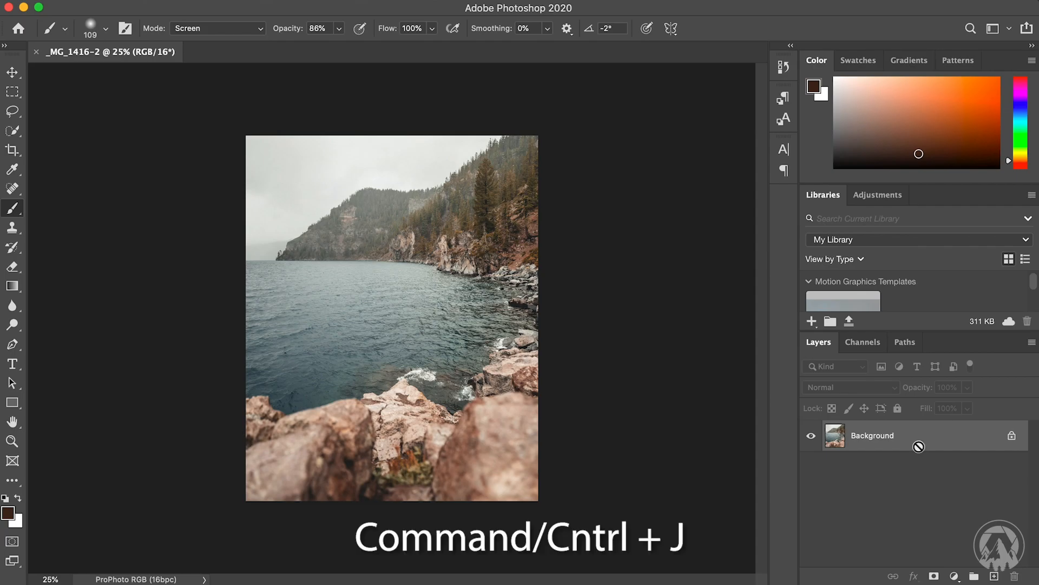
pyautogui.press('cmd+j')
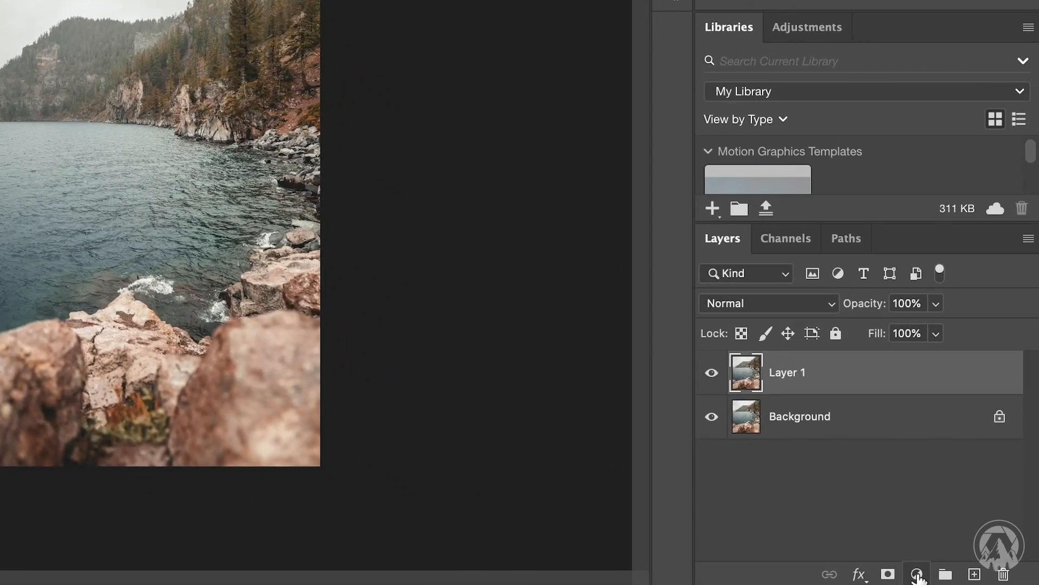
# Step: Add a Curves adjustment layer above Layer 1
pyautogui.click(916, 574)
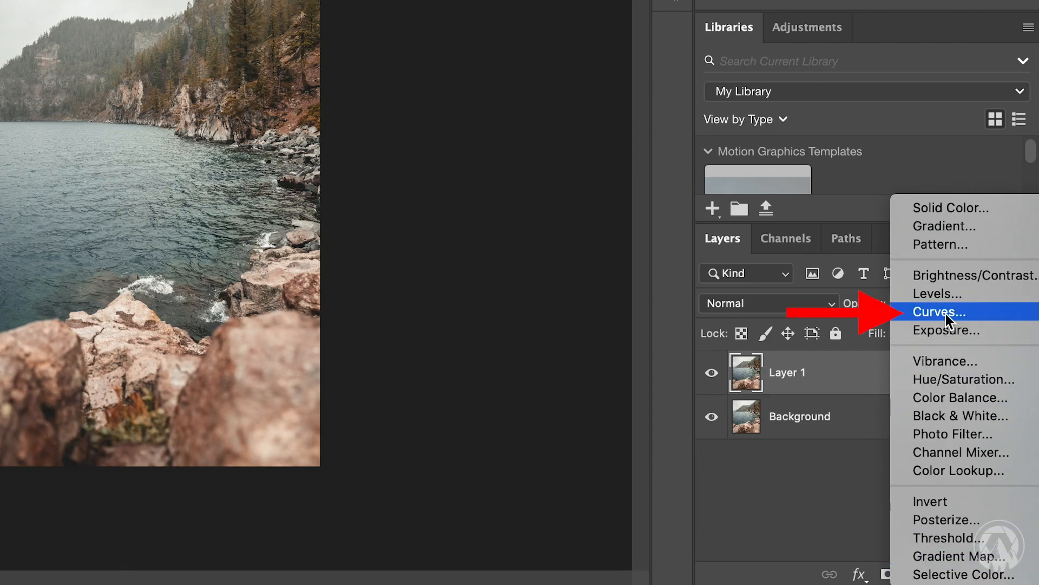
pyautogui.click(940, 312)
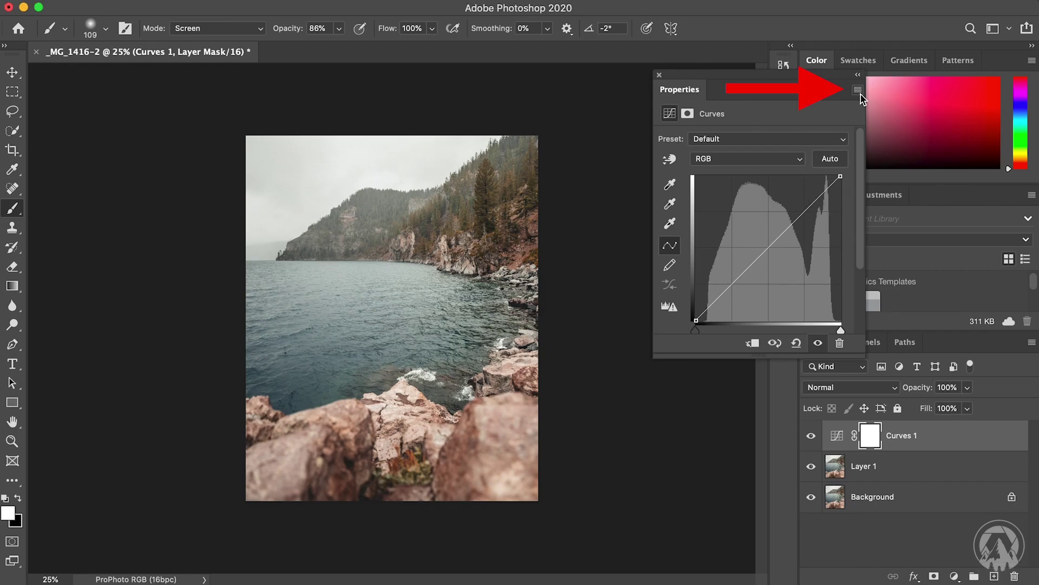
pyautogui.click(858, 89)
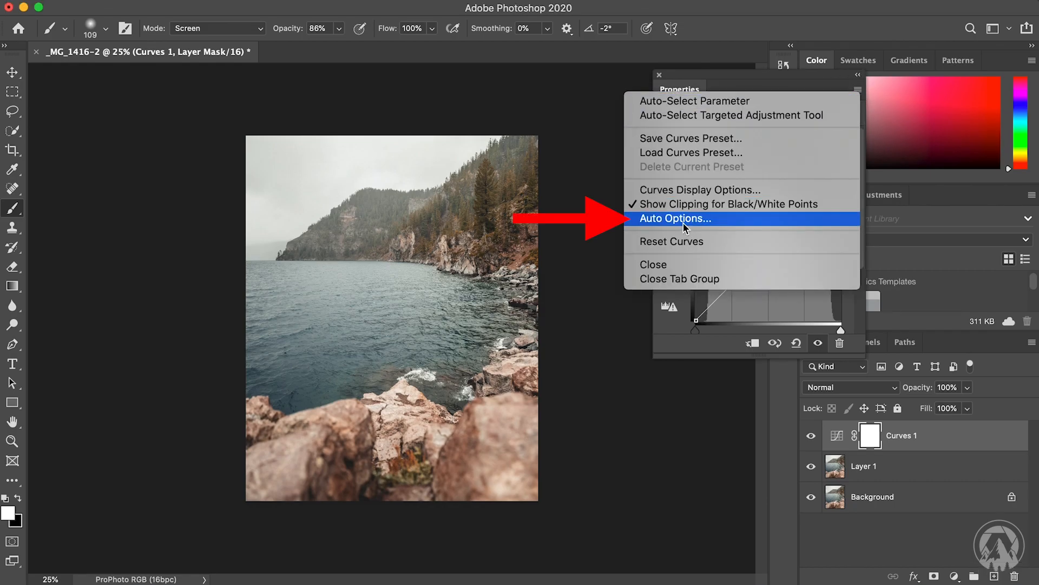
# Step: Set the Curves Auto Options to Enhance Per Channel Contrast and confirm
pyautogui.click(676, 218)
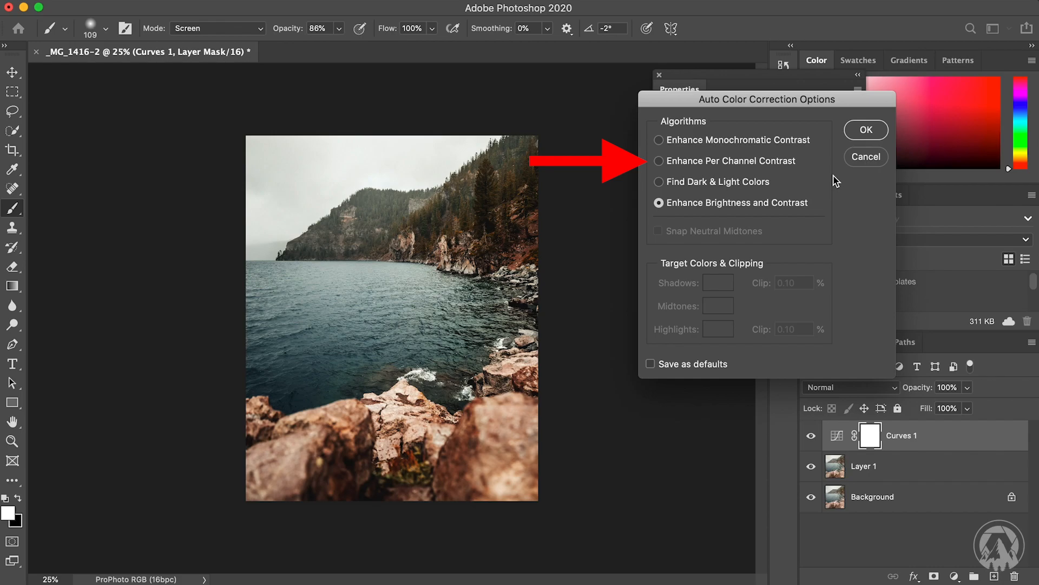
pyautogui.moveTo(709, 161)
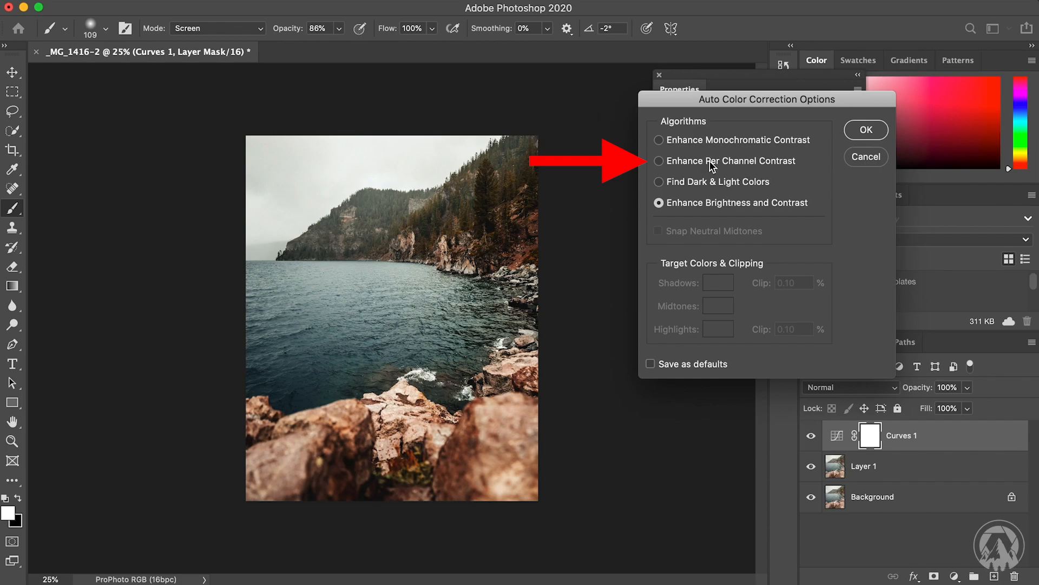
pyautogui.click(659, 160)
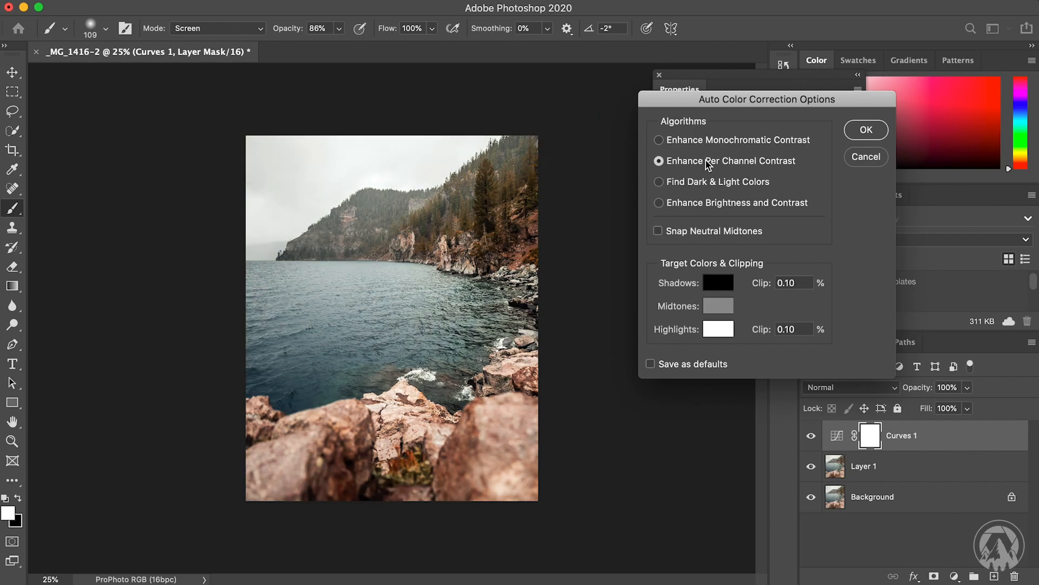
pyautogui.moveTo(707, 163)
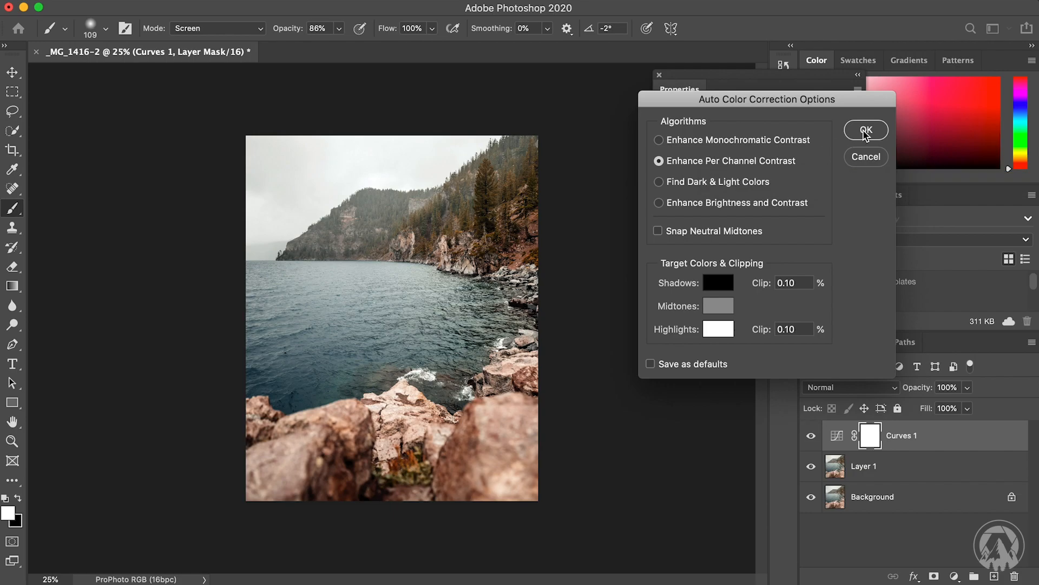
pyautogui.click(866, 130)
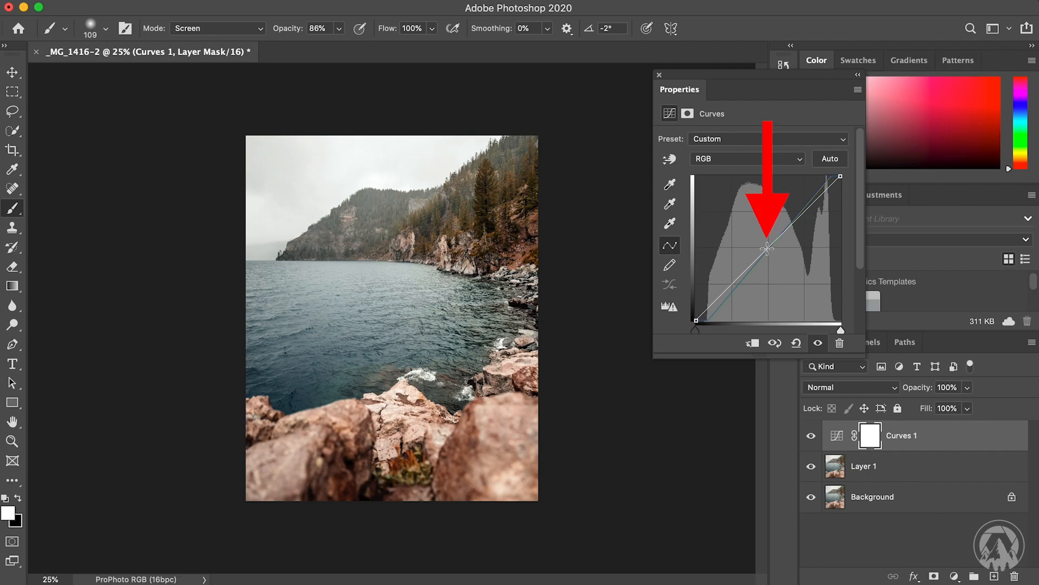
# Step: Adjust the Curves midpoint, fade Curves 1 opacity down to 0%, then restore it to 100%
pyautogui.moveTo(767, 250); pyautogui.dragTo(770, 259)
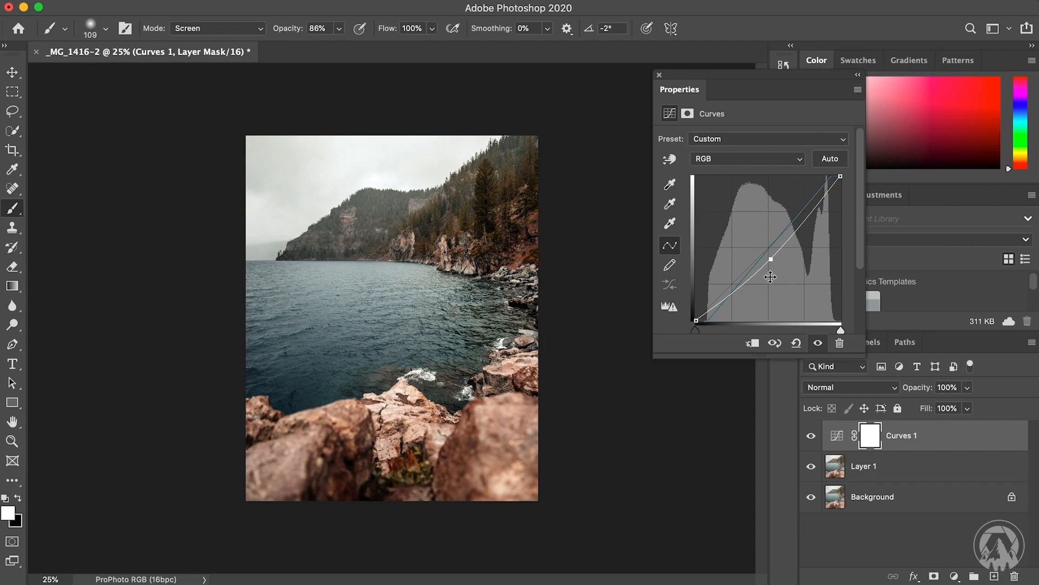
pyautogui.moveTo(984, 394)
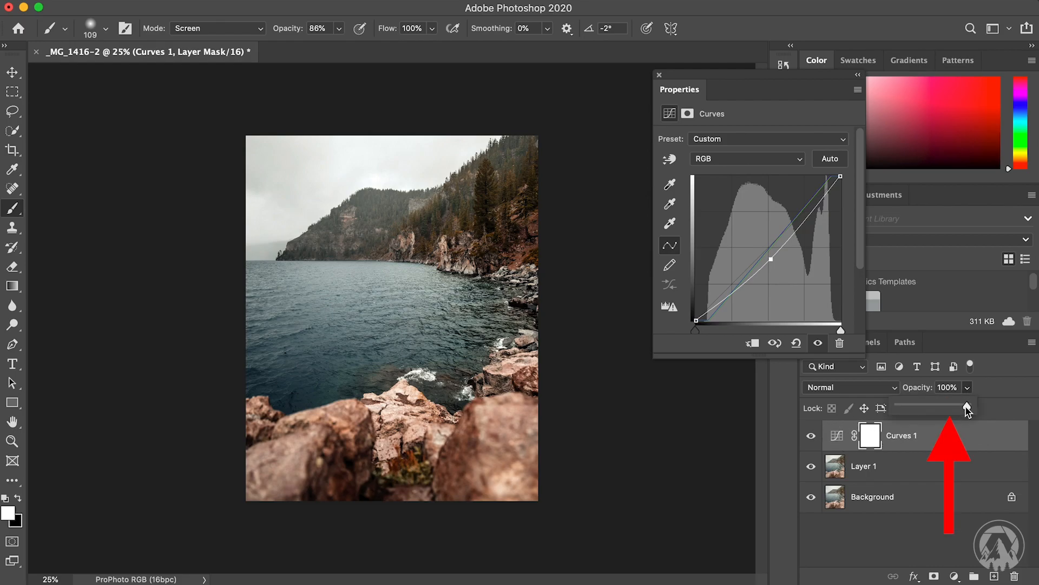
pyautogui.moveTo(966, 407); pyautogui.dragTo(927, 407)
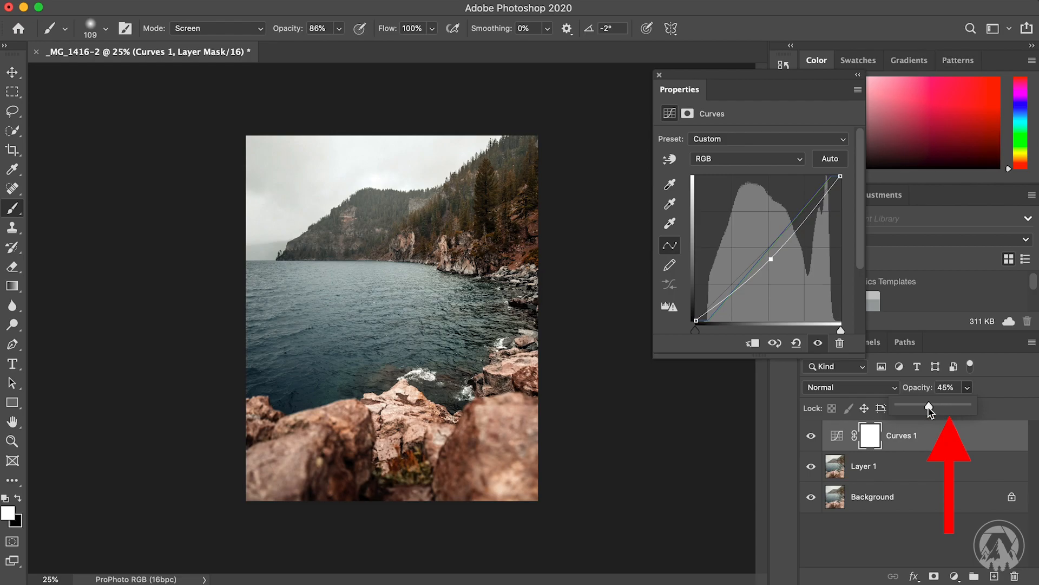
pyautogui.moveTo(928, 406); pyautogui.dragTo(905, 406)
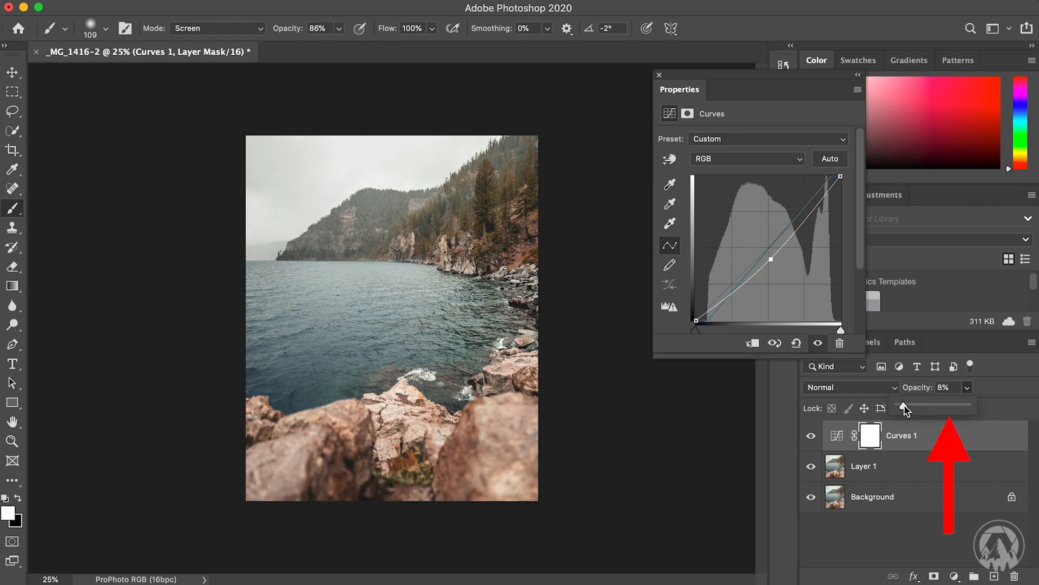
pyautogui.moveTo(906, 409); pyautogui.dragTo(899, 409)
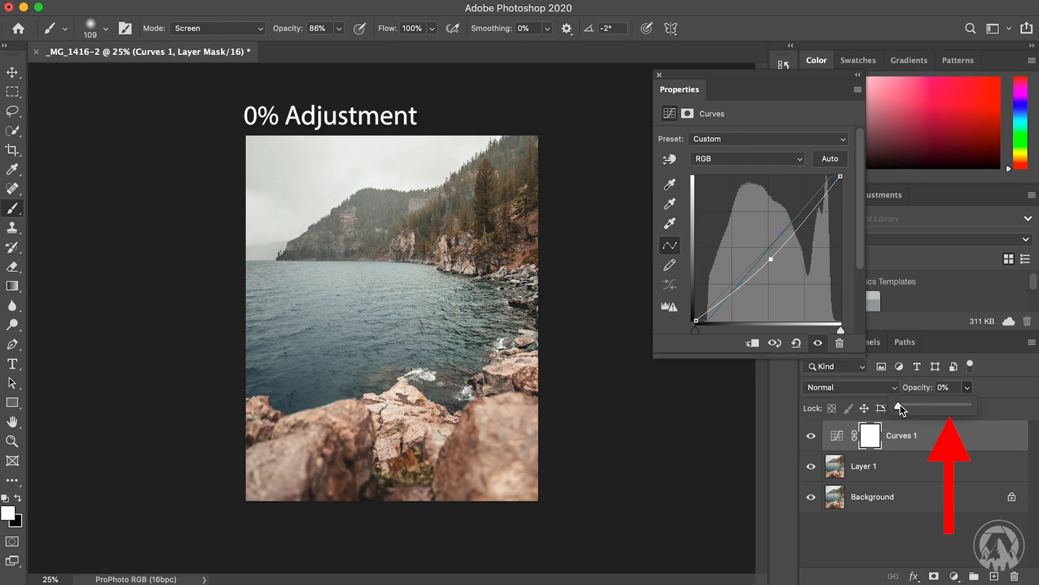
pyautogui.moveTo(900, 409); pyautogui.dragTo(969, 406)
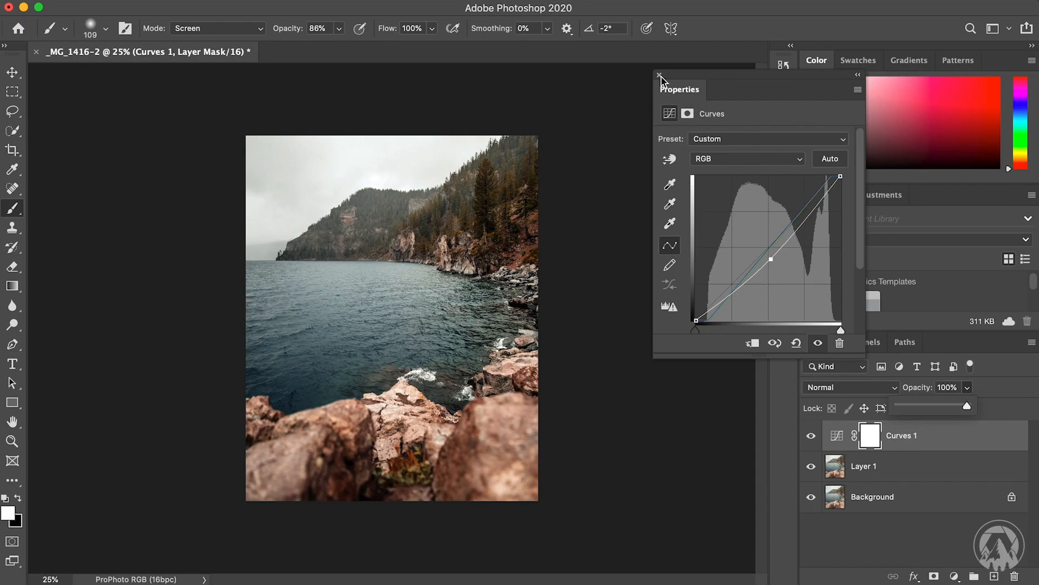
# Step: Select the Curves 1 layer mask and invert it to black with Cmd+I
pyautogui.click(657, 76)
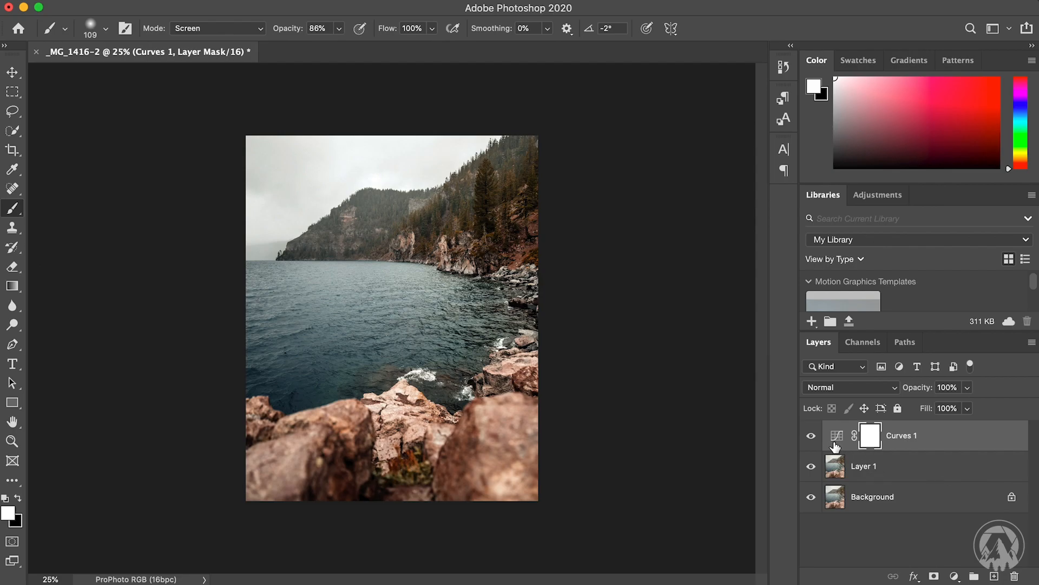
pyautogui.click(810, 436)
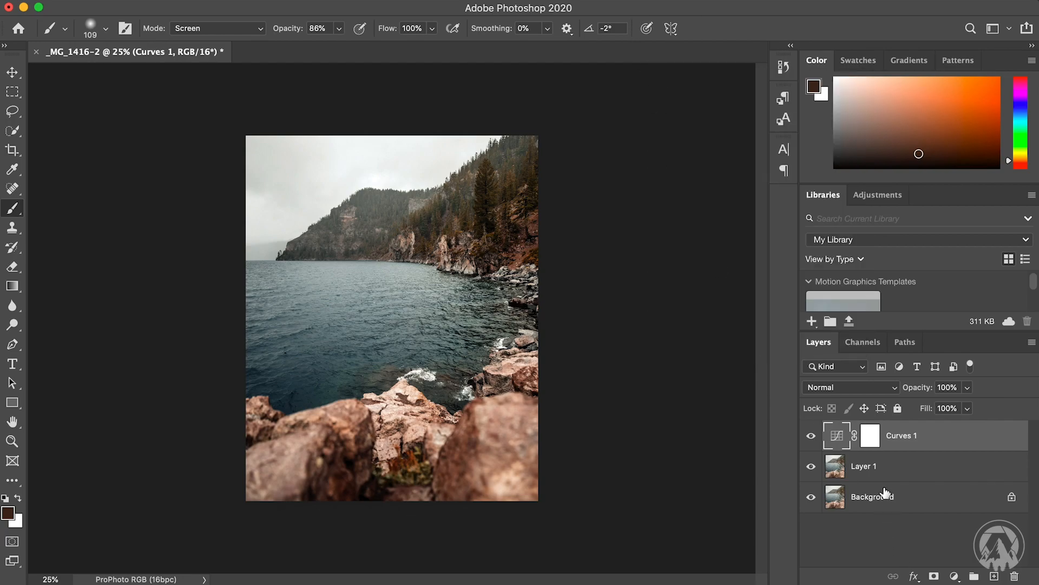
pyautogui.click(869, 435)
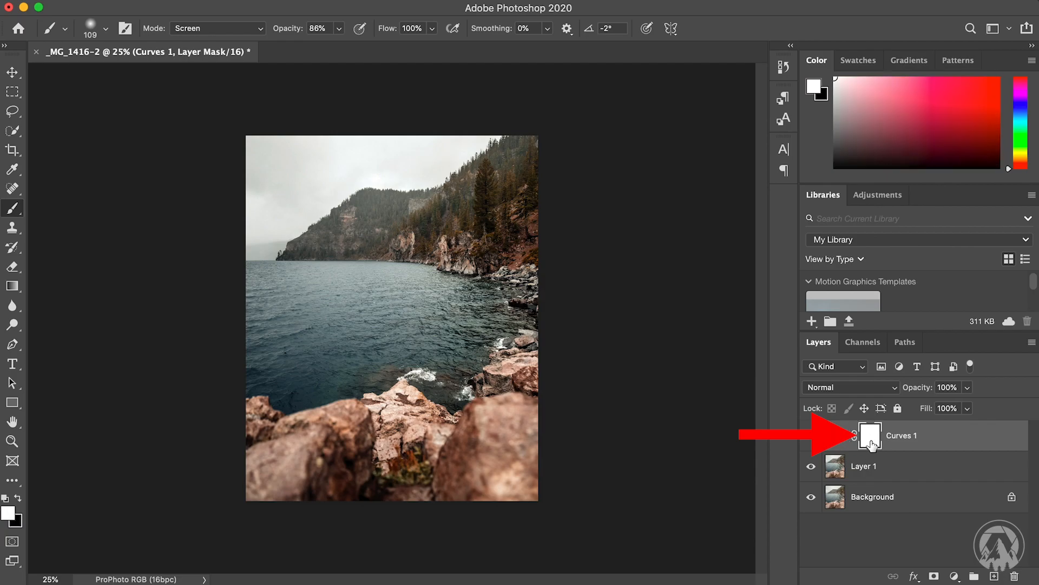
pyautogui.press('cmd+i')
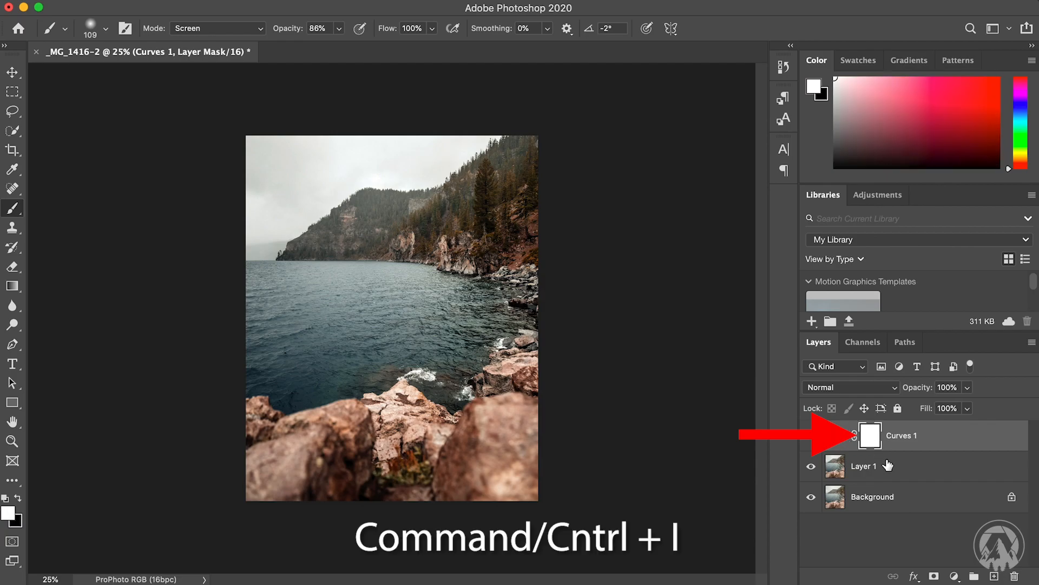
pyautogui.press('cmd+i')
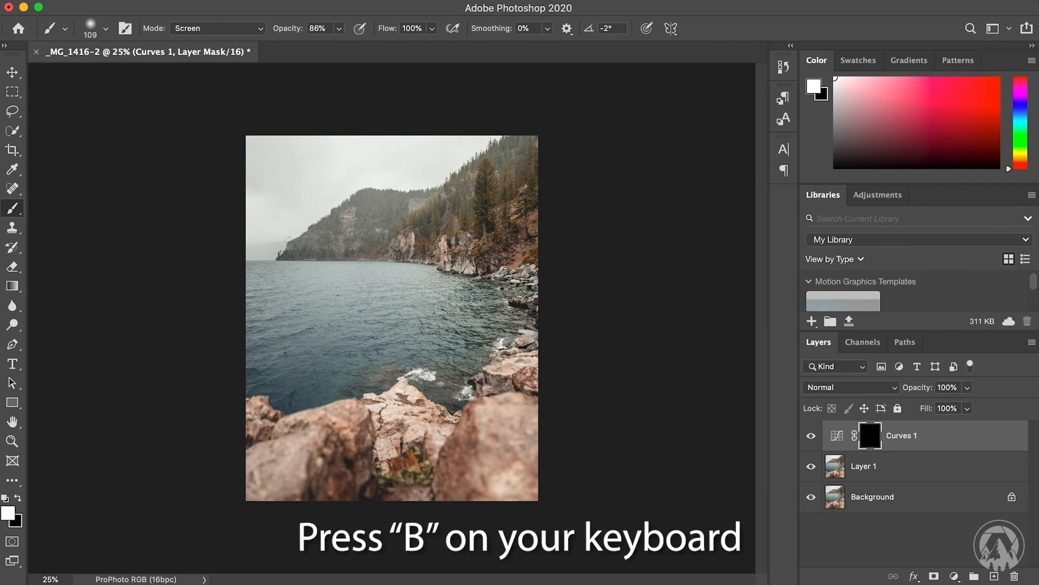
# Step: Brush white over the foreground rocks on the mask, then delete the Curves 1 mask
pyautogui.press('b')
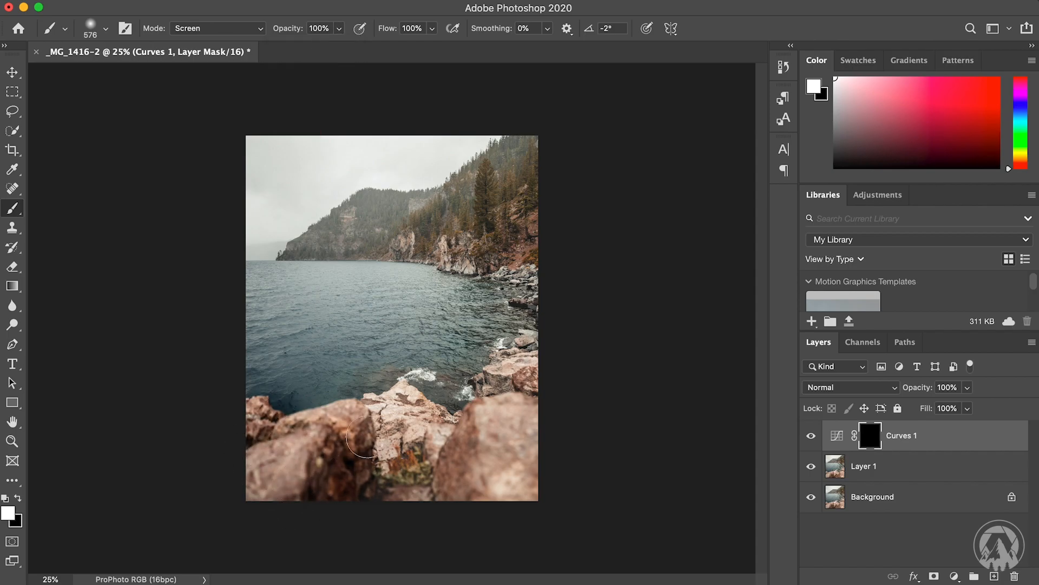
pyautogui.moveTo(358, 438); pyautogui.dragTo(434, 450)
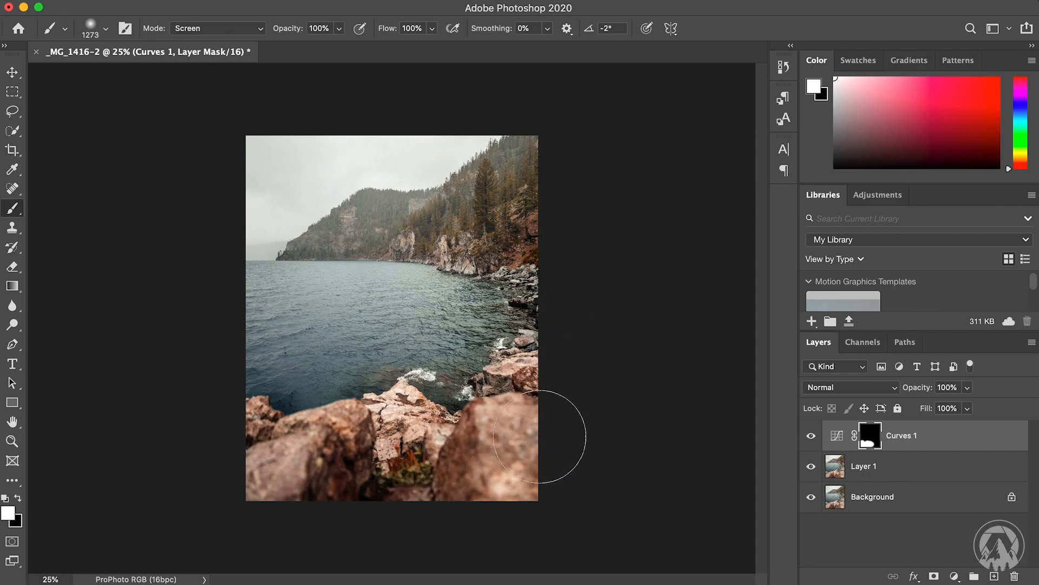
pyautogui.moveTo(353, 495)
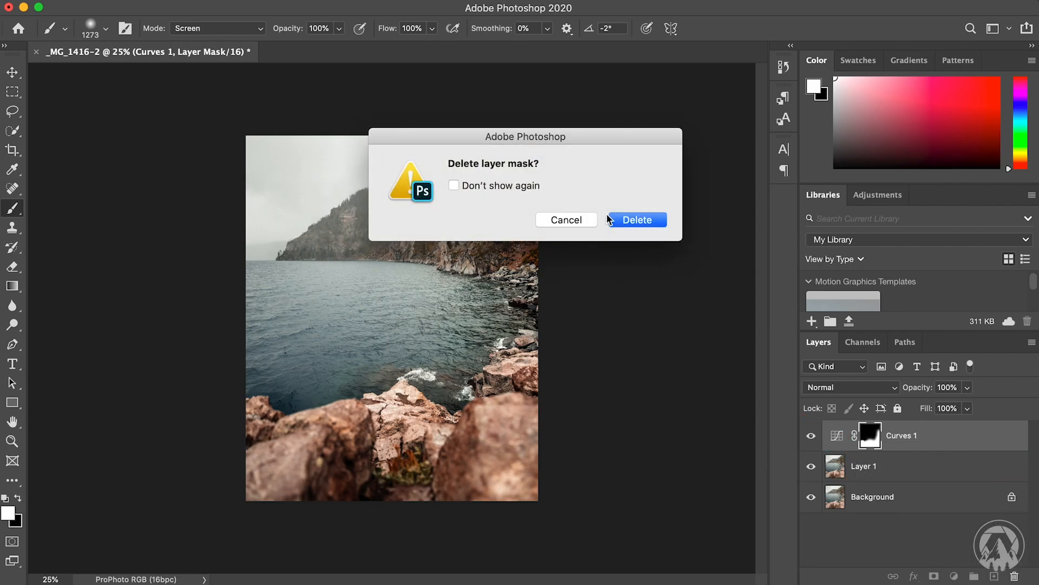
pyautogui.click(637, 220)
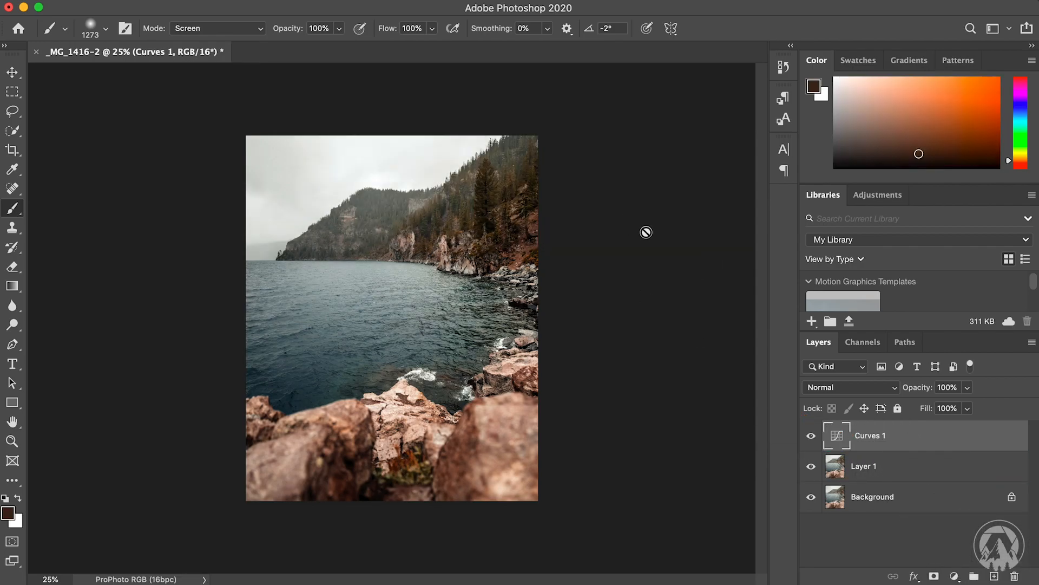